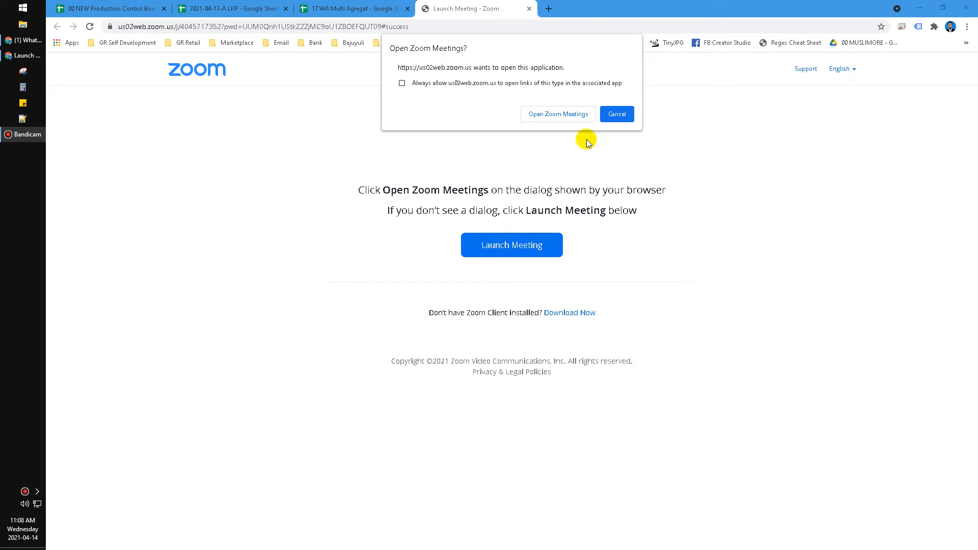
mouse_move(734, 258)
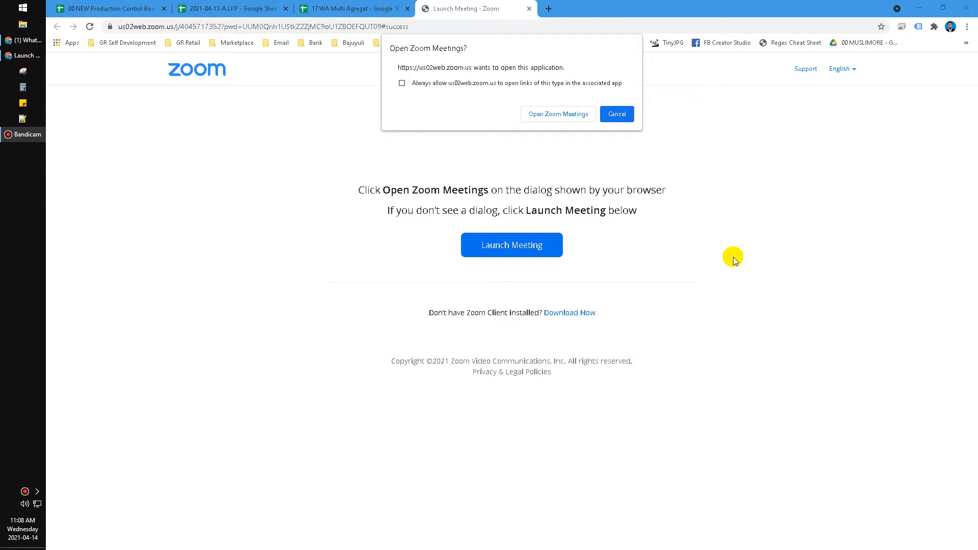
mouse_move(563, 297)
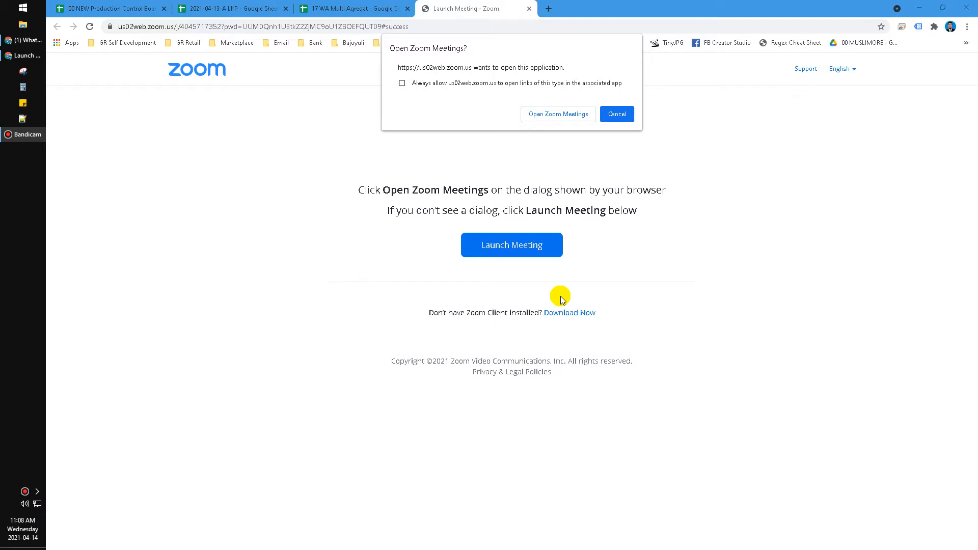
mouse_move(343, 34)
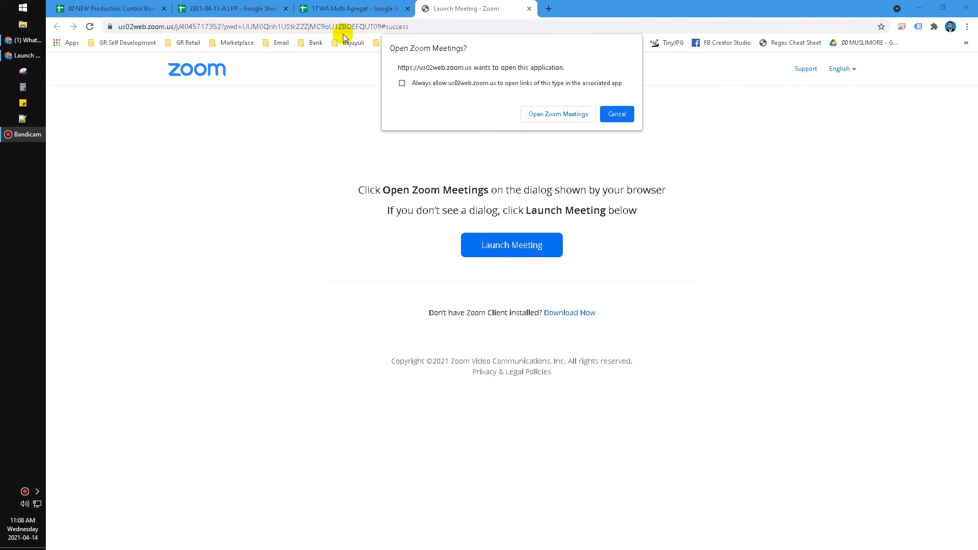
mouse_move(426, 36)
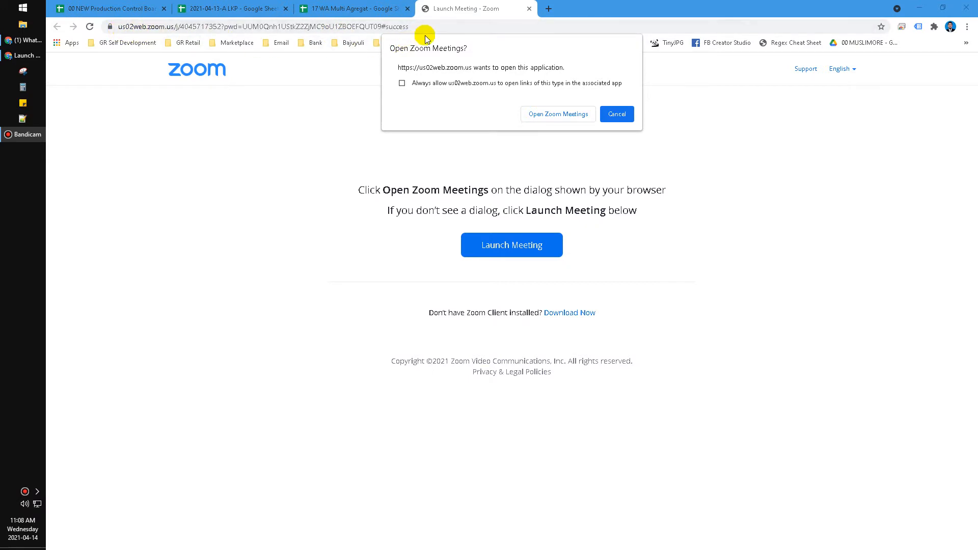
mouse_move(297, 26)
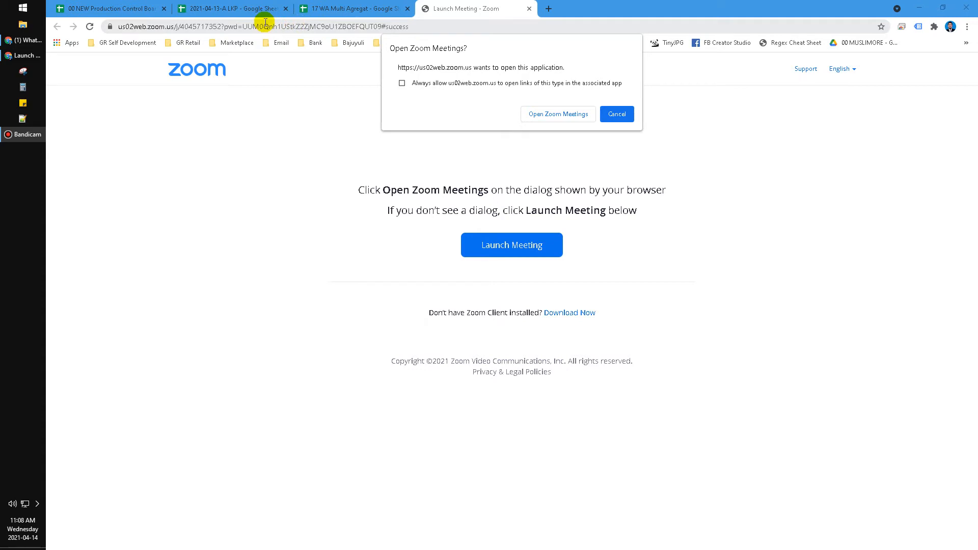
mouse_move(572, 129)
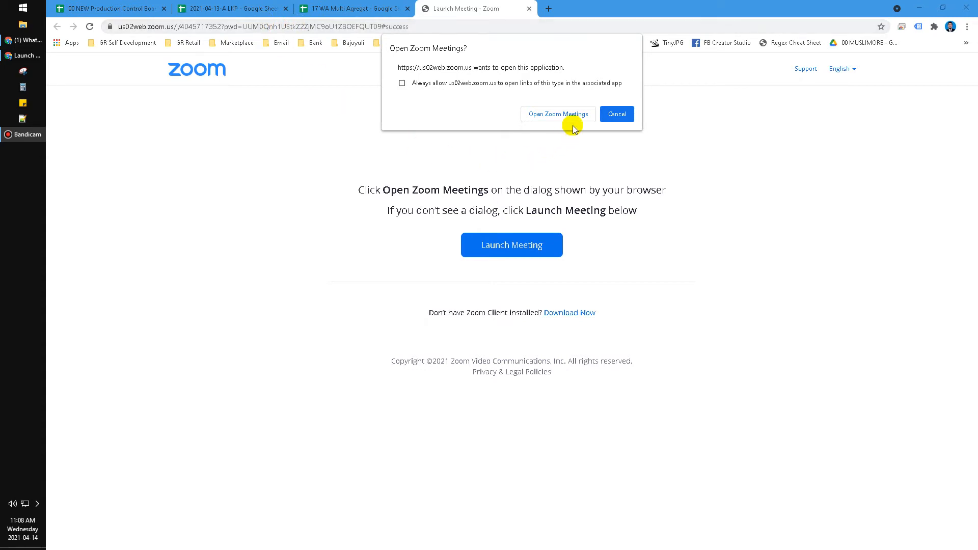
mouse_move(520, 86)
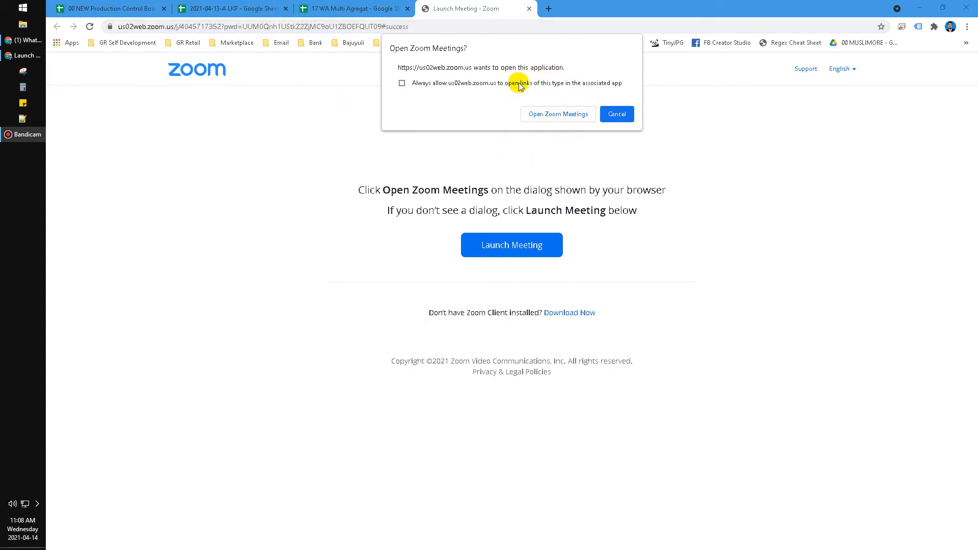
- Dismiss the 'Open Zoom Meetings?' prompt and start the Zoom client download
left_click(616, 113)
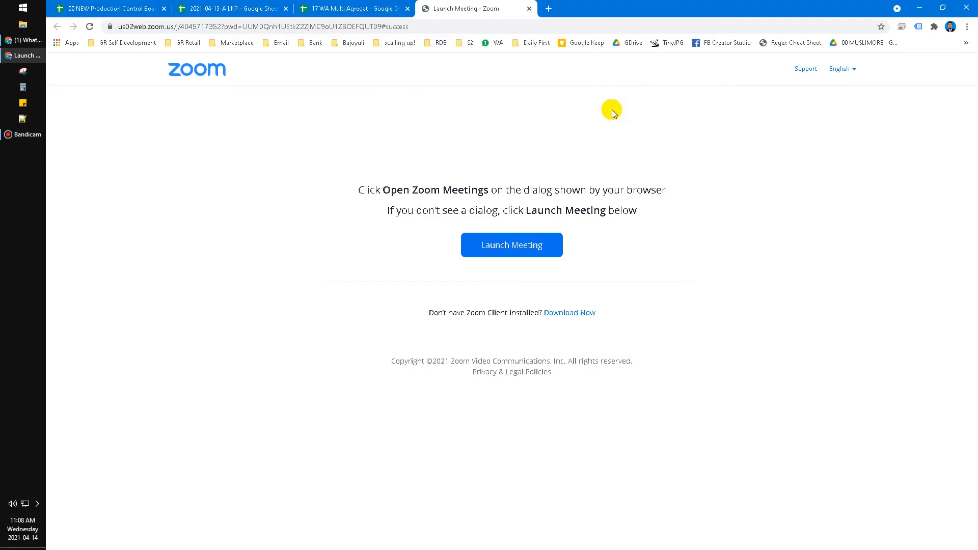
mouse_move(533, 283)
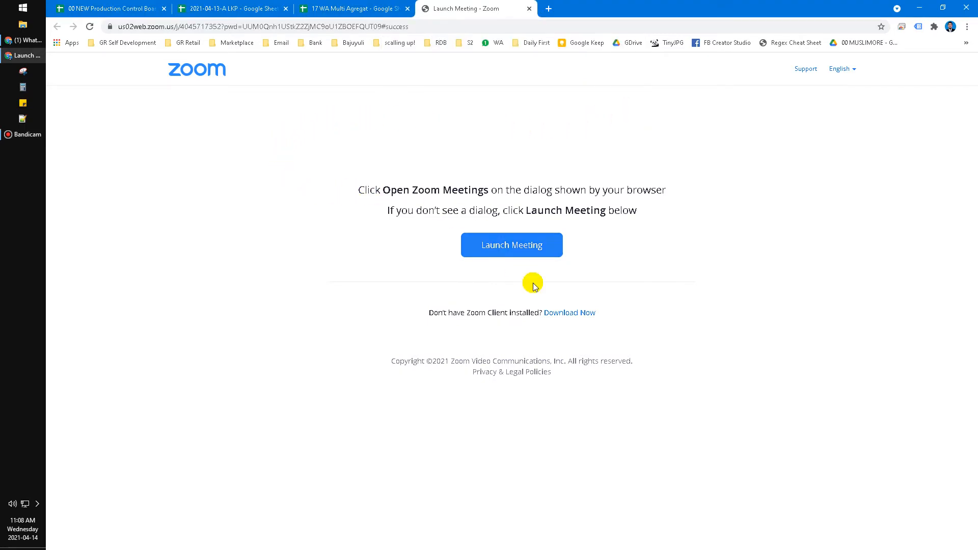
mouse_move(584, 334)
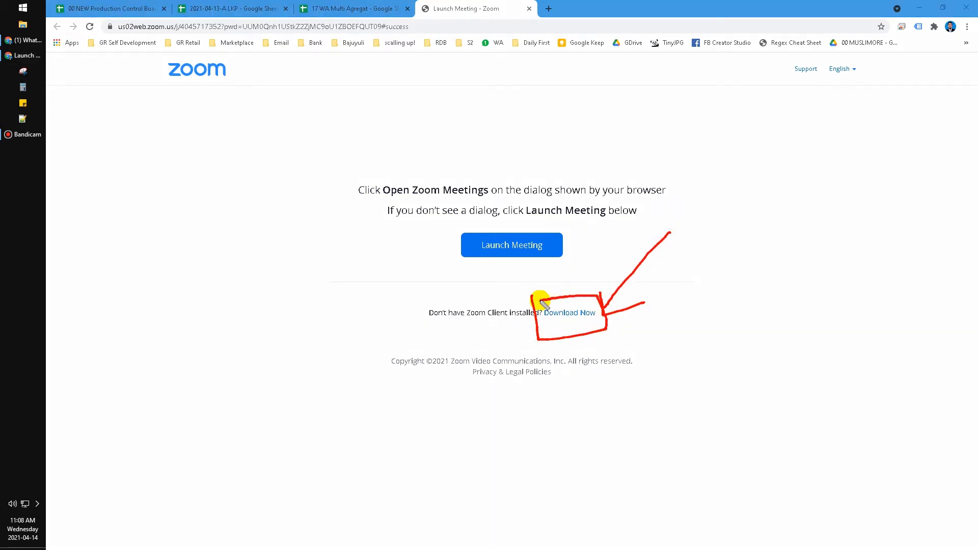
mouse_move(709, 361)
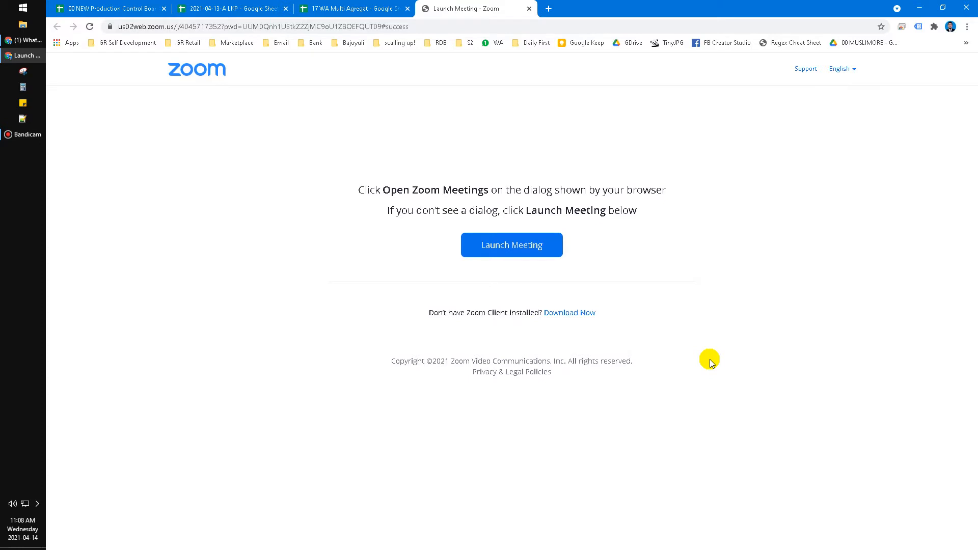
mouse_move(597, 342)
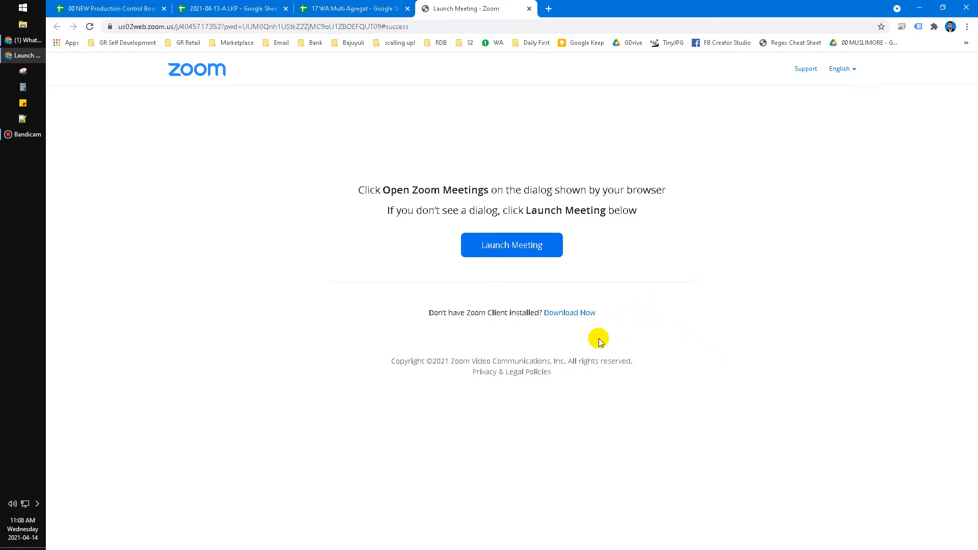
mouse_move(573, 306)
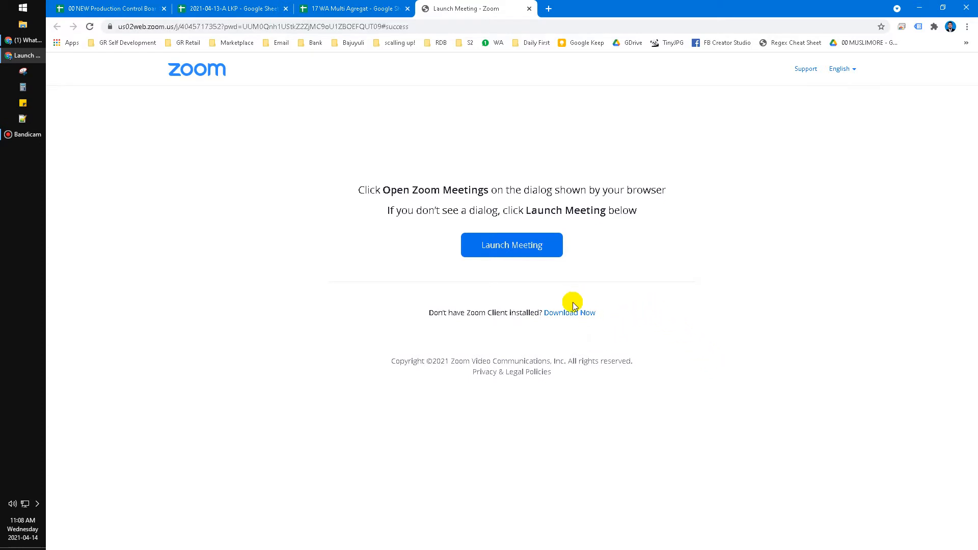
left_click(568, 311)
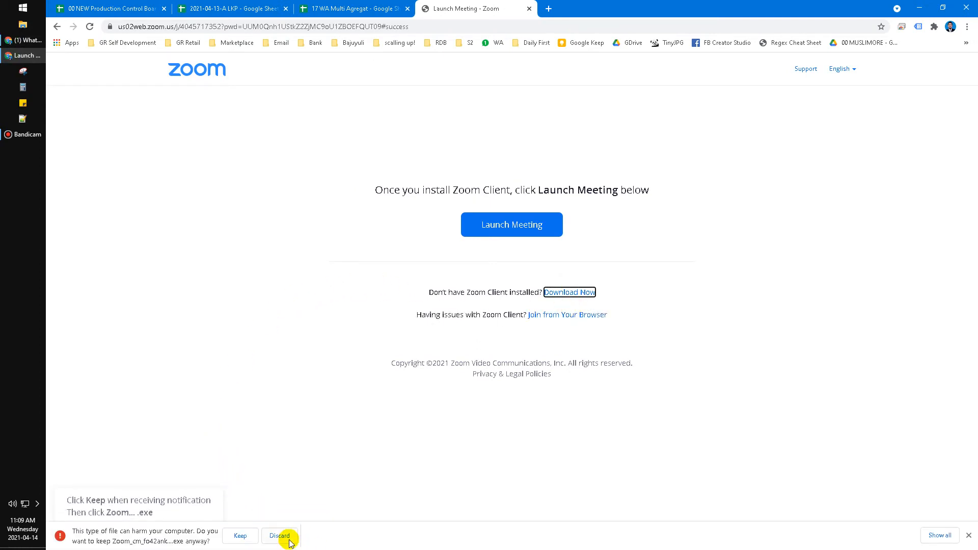
- Discard the downloaded Zoom installer and choose 'Join from Your Browser'
left_click(279, 536)
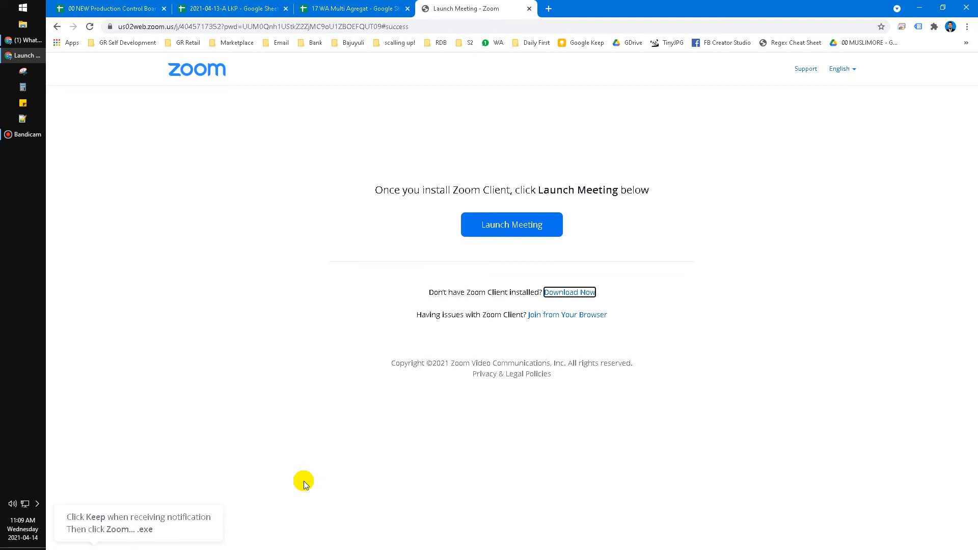
mouse_move(509, 311)
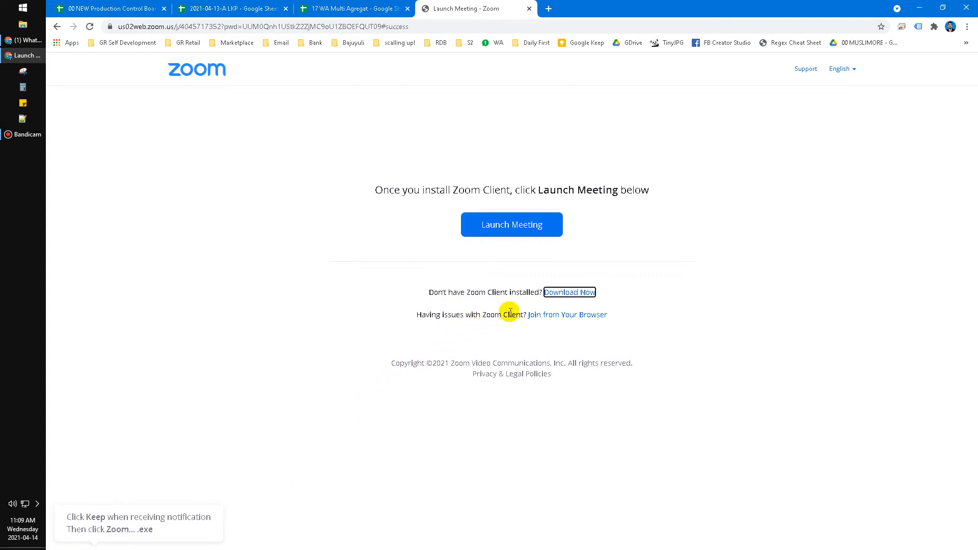
mouse_move(551, 321)
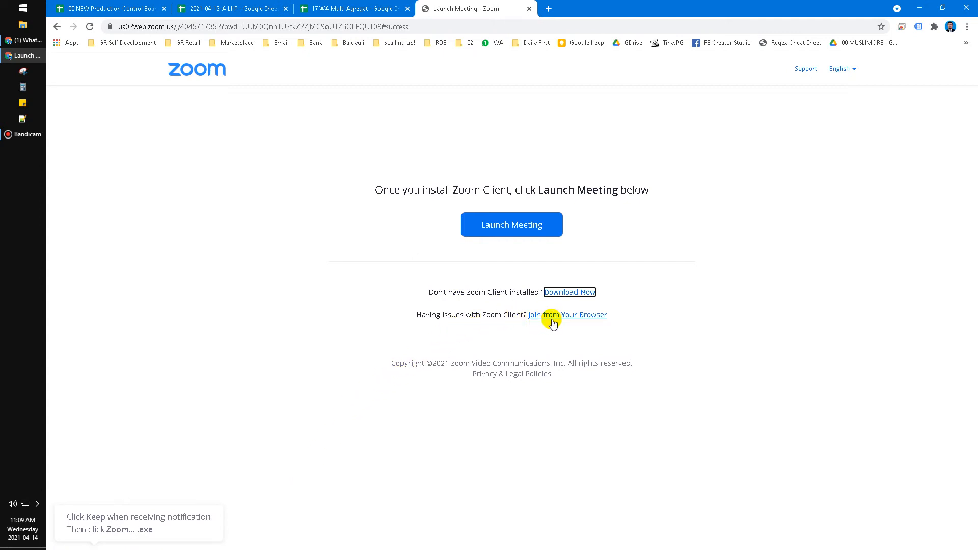
left_click(567, 314)
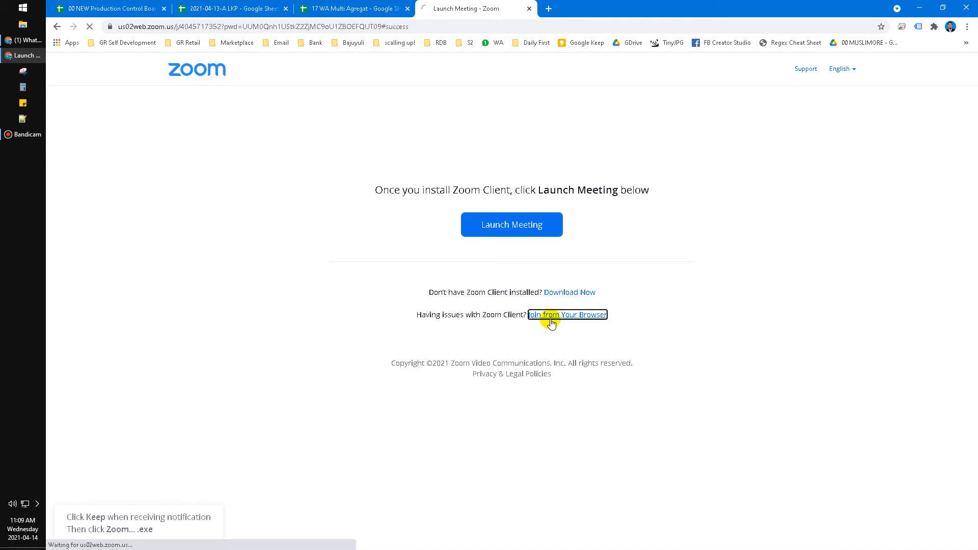
- Load the browser Join Meeting page with name field, reCAPTCHA and video preview
left_click(567, 315)
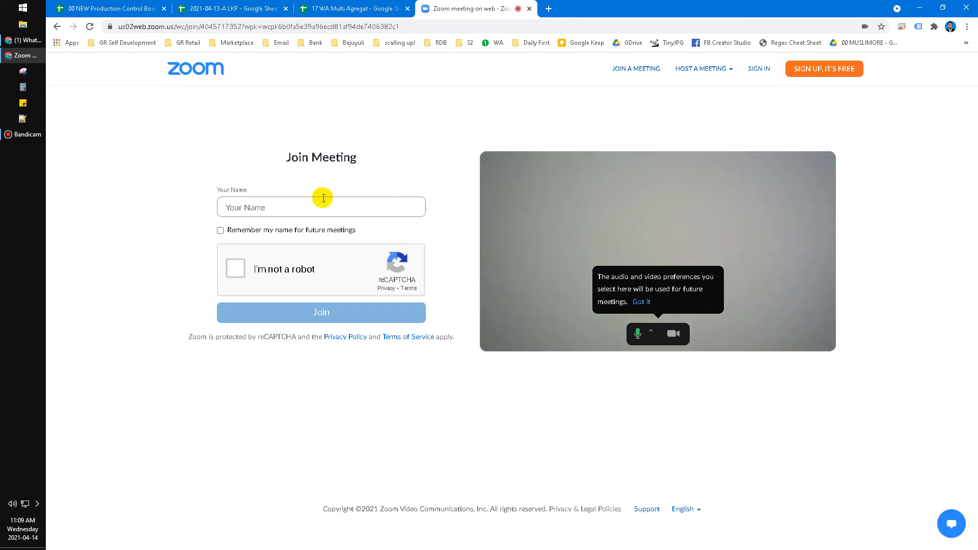
mouse_move(323, 209)
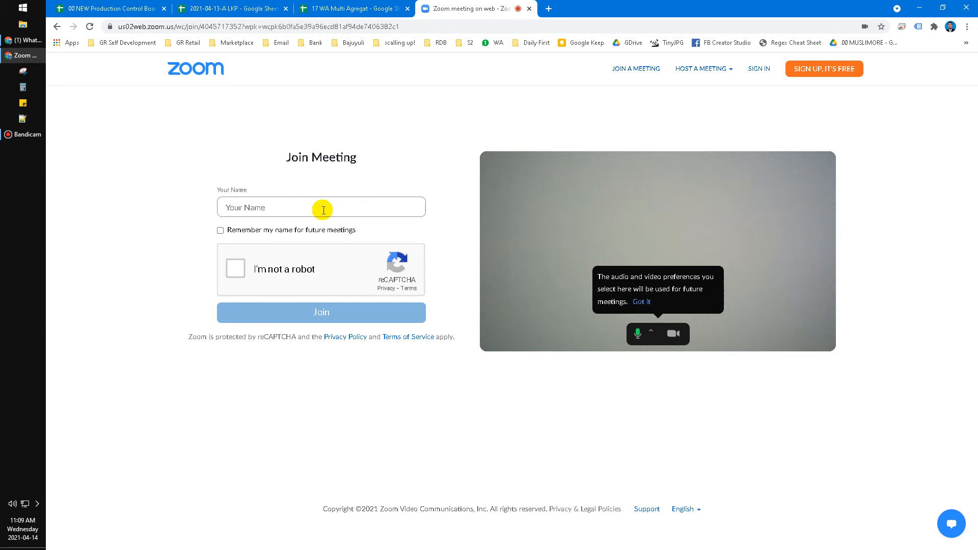
mouse_move(267, 202)
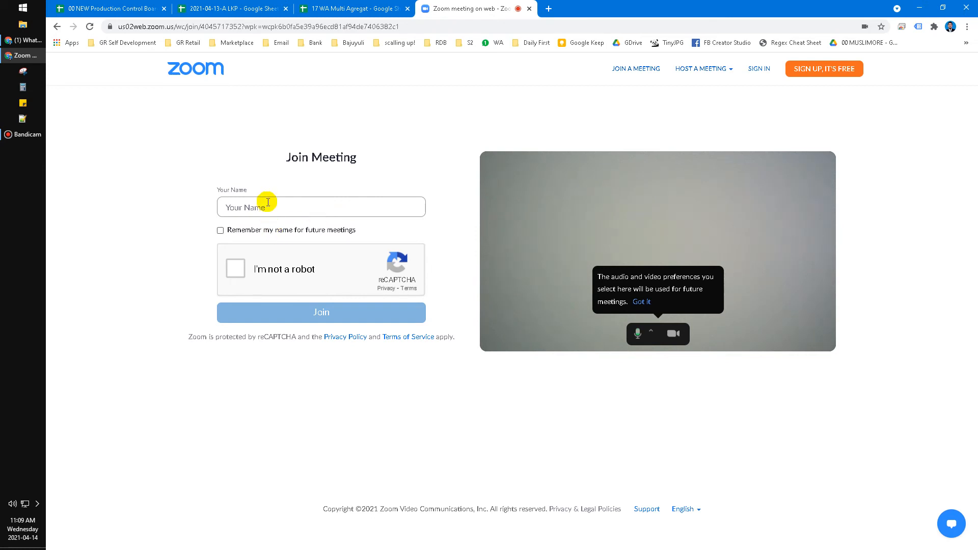
mouse_move(256, 233)
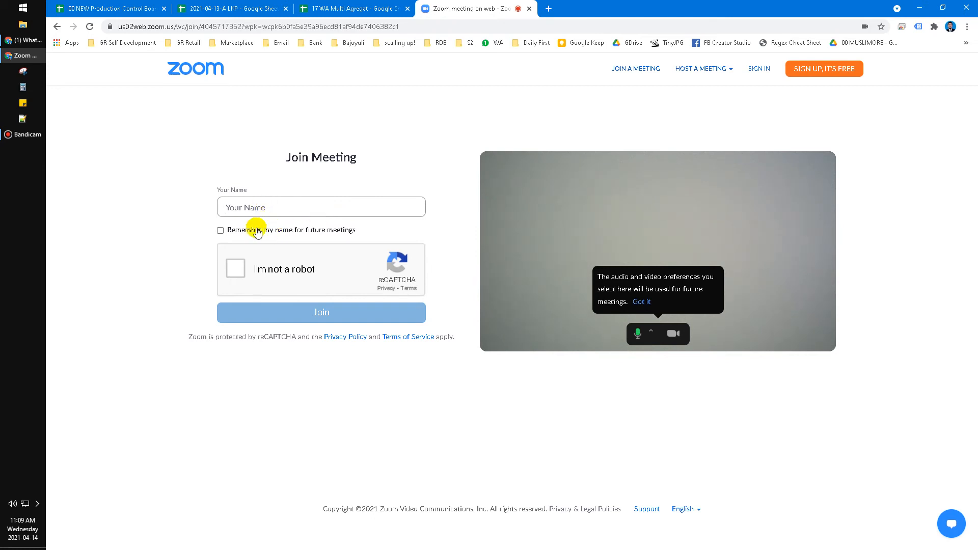
- Tick 'Remember my name for future meetings' on the join form
left_click(220, 230)
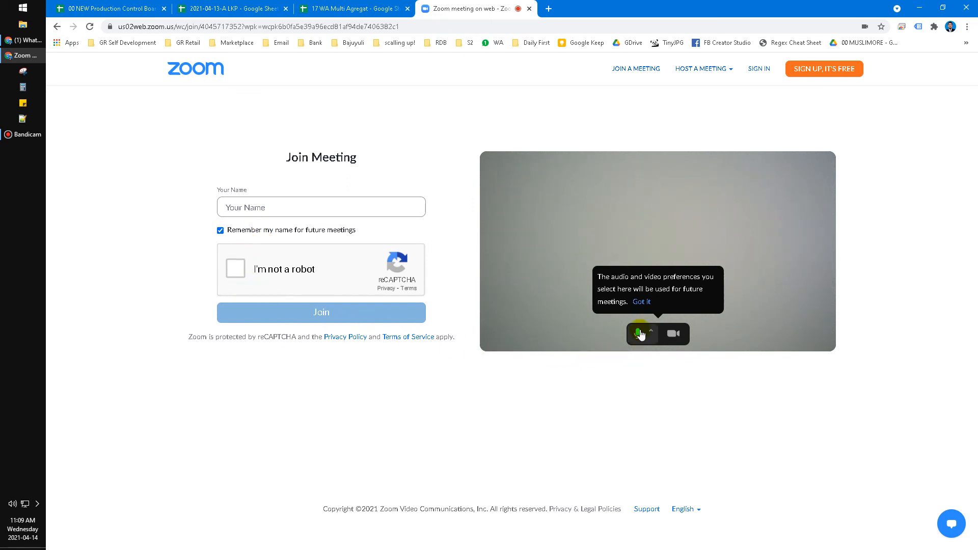
mouse_move(450, 327)
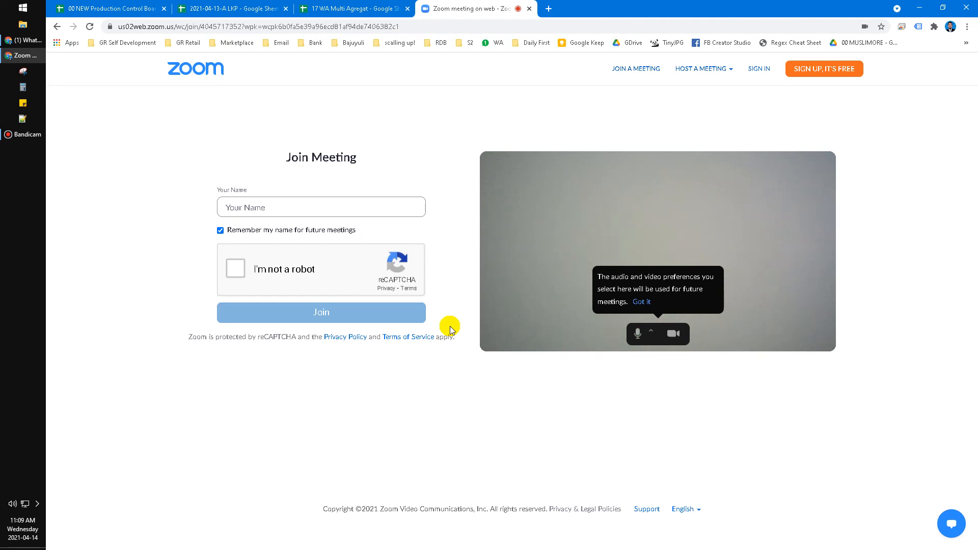
left_click(636, 334)
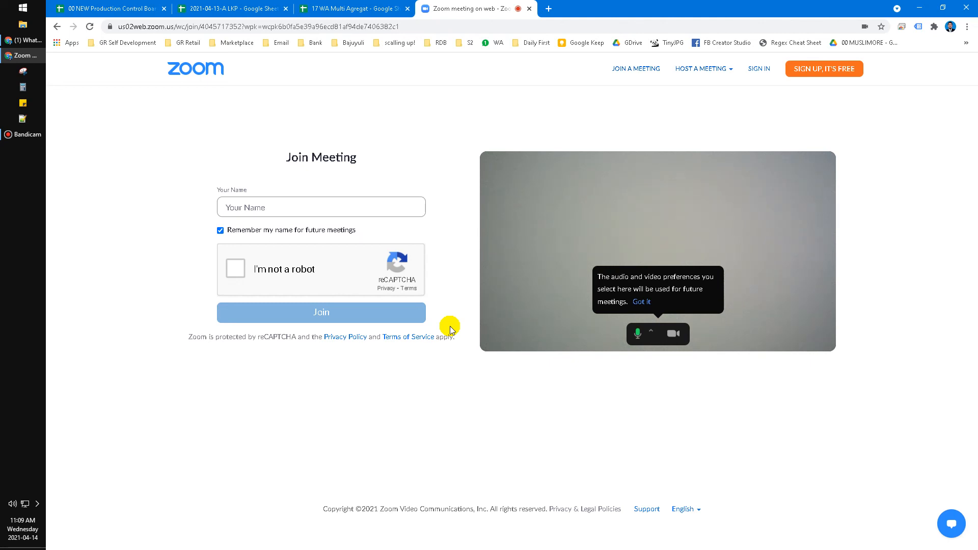